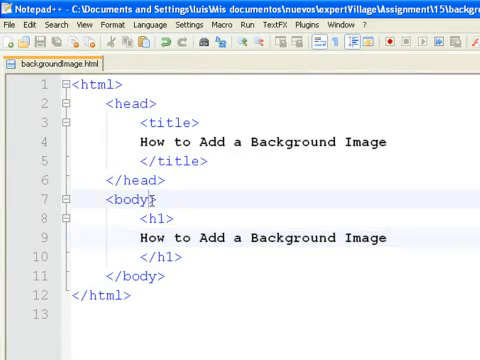
Add an empty background="" attribute to the body tag.
type("backgrou")
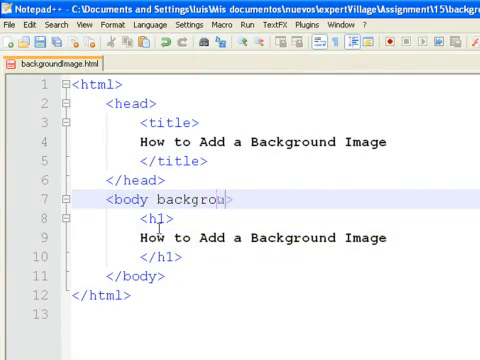
type("nd")
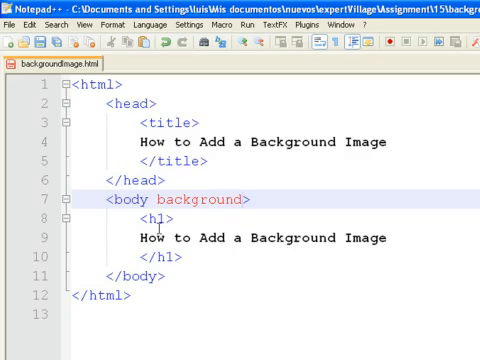
type("=\"\"")
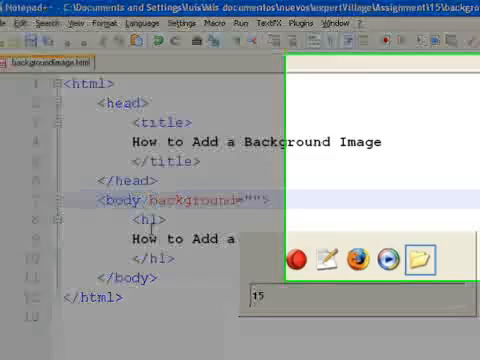
left_click(424, 260)
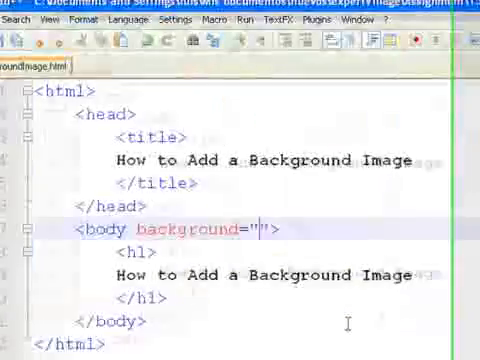
Fill the background attribute with the stone texture file name back.jpg.
type("back")
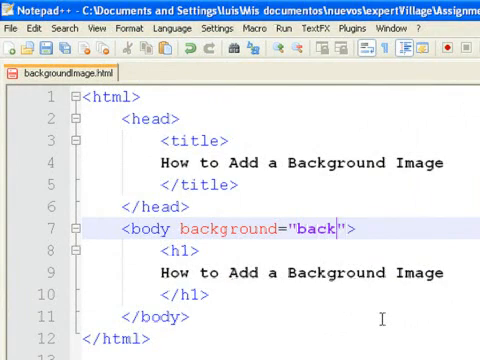
type(".jpg")
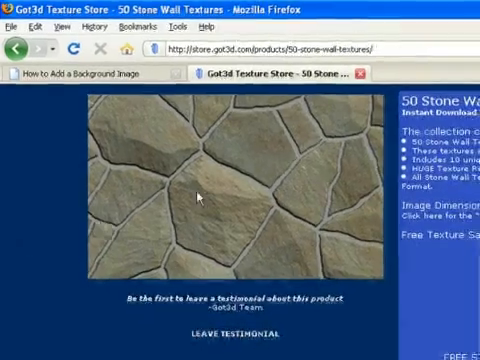
Check the stone texture image options in Firefox and view the local page with its tiled stone background.
right_click(204, 196)
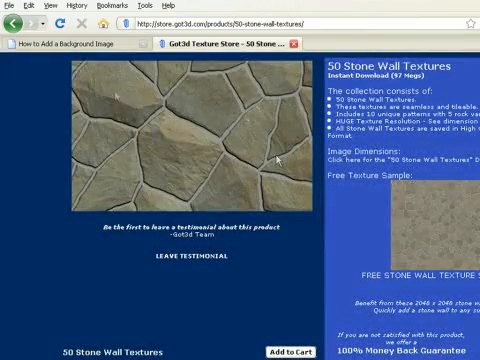
left_click(70, 44)
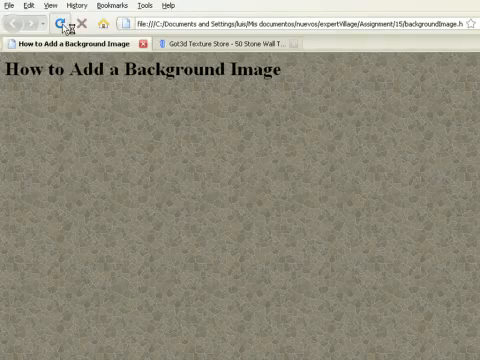